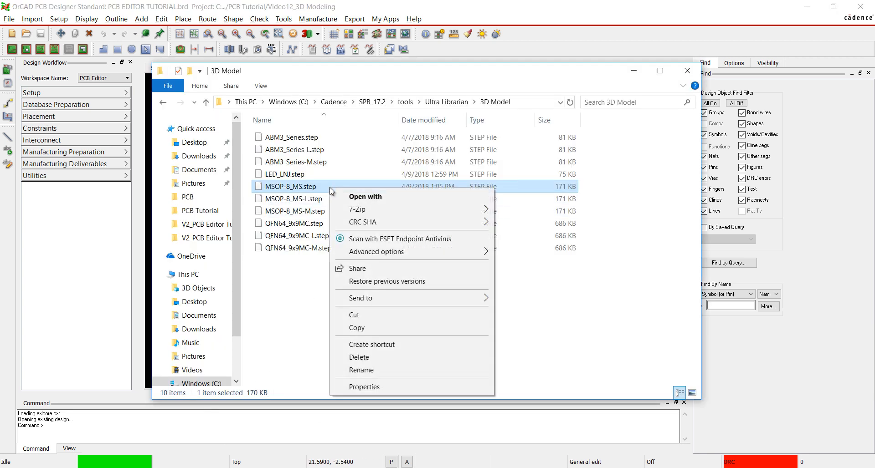
mouse_move(357, 328)
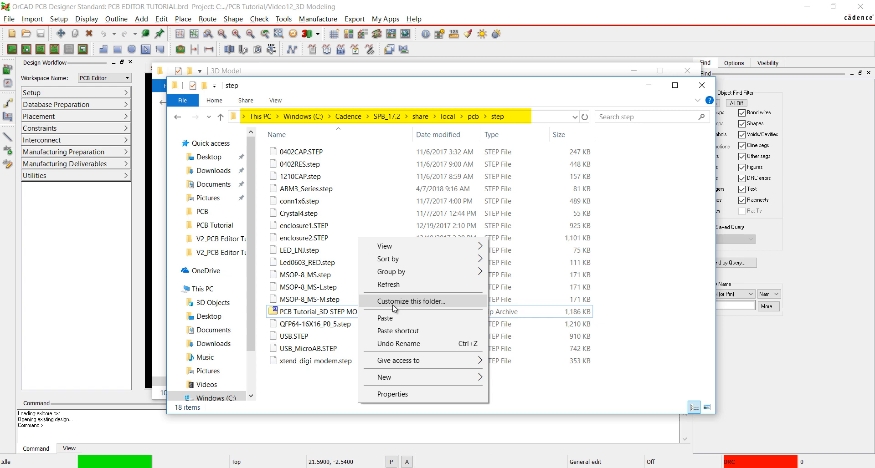
Step: Bring up Step Package Mapping, accept the STEPPATH notice, and preview the 0402-CAP package
click(58, 19)
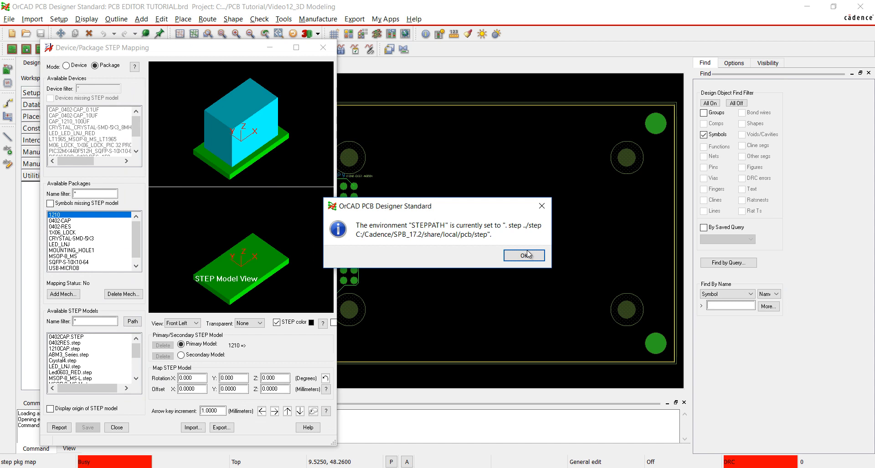
click(523, 256)
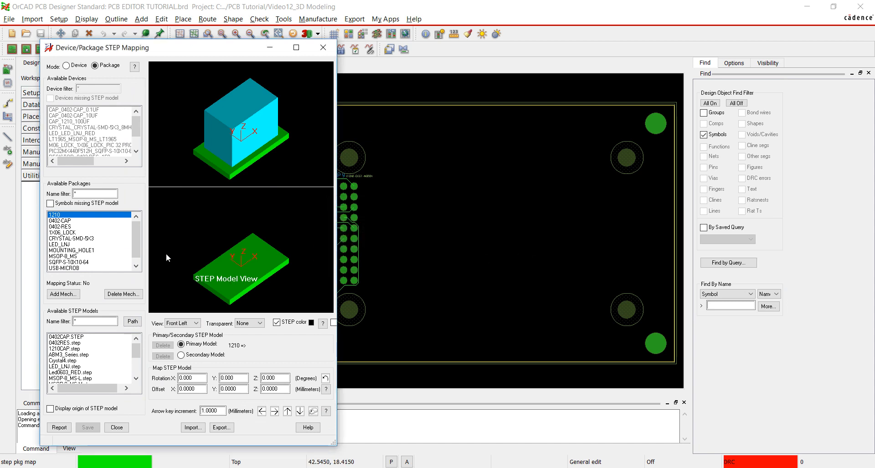
click(66, 349)
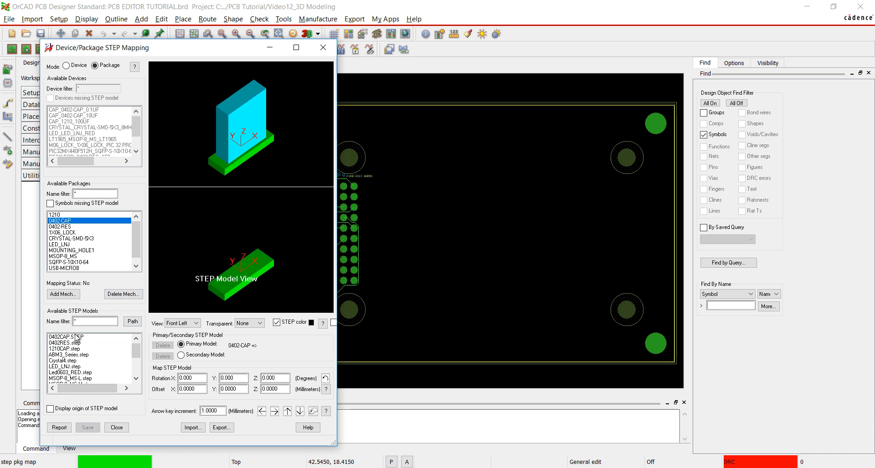
Step: Preview the 0402-RES, 1X06_LOCK and LED_LNJ package mappings
click(63, 226)
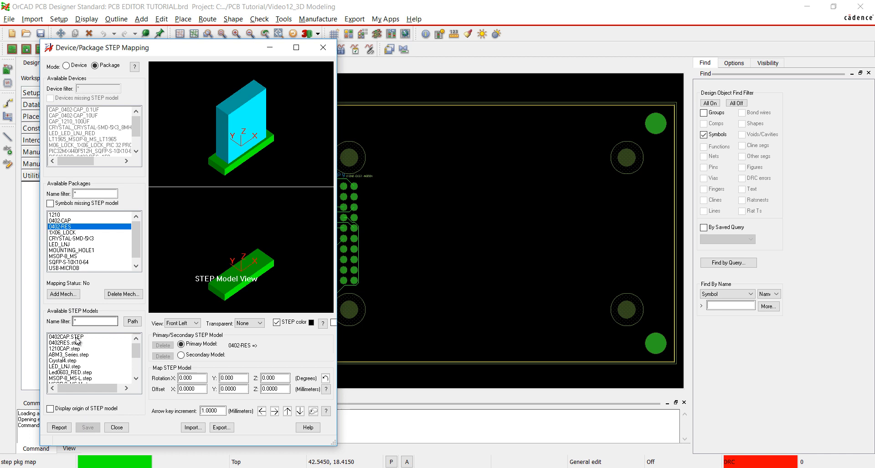
click(63, 232)
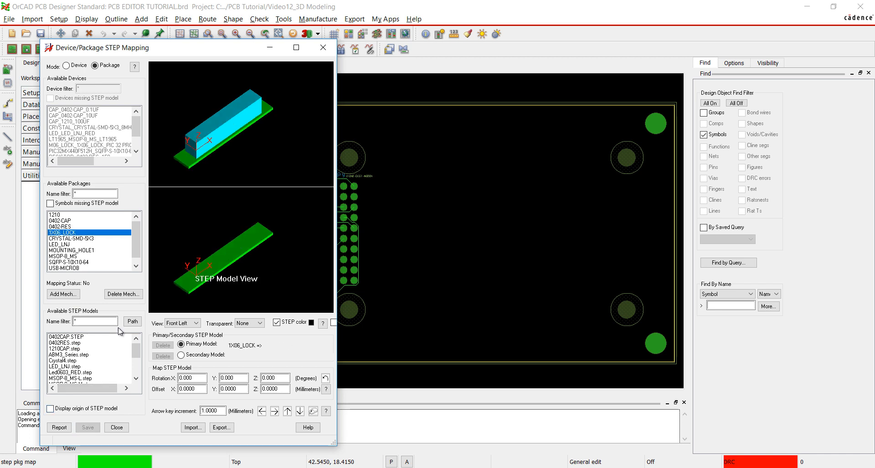
scroll(down, 3)
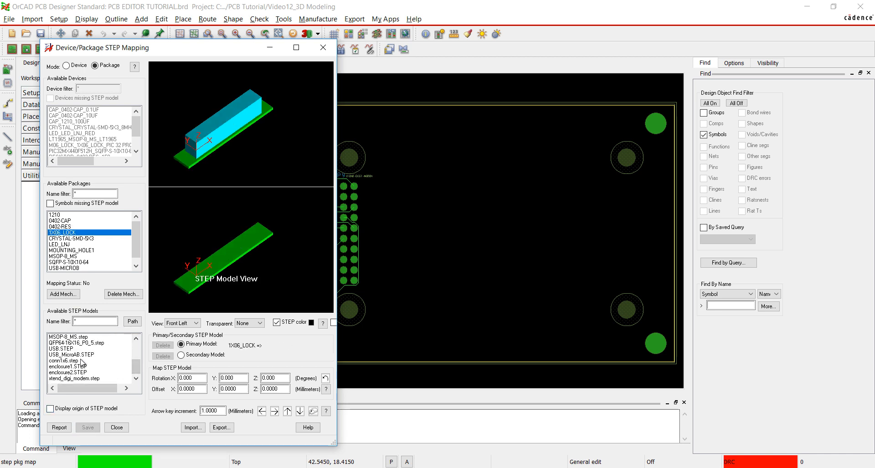
click(70, 238)
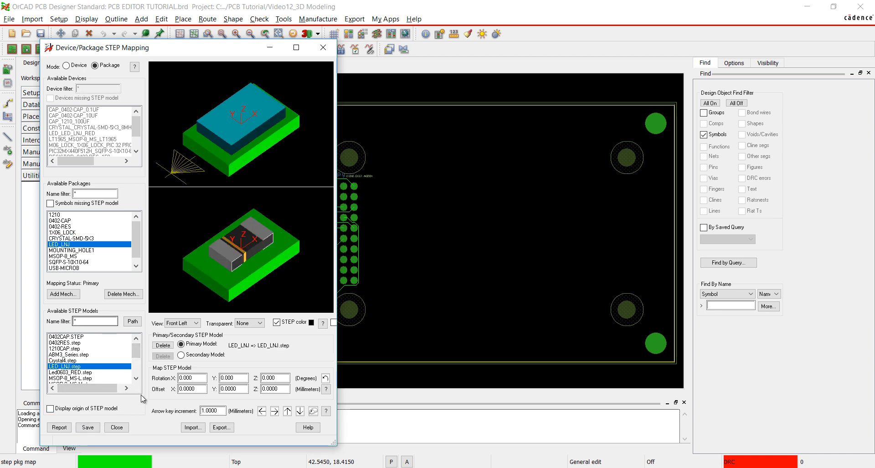
Step: Map SQFP-S-10X10-64 to QFP64-16X16_P0_5.step and select USB-MICROB for mapping
click(68, 263)
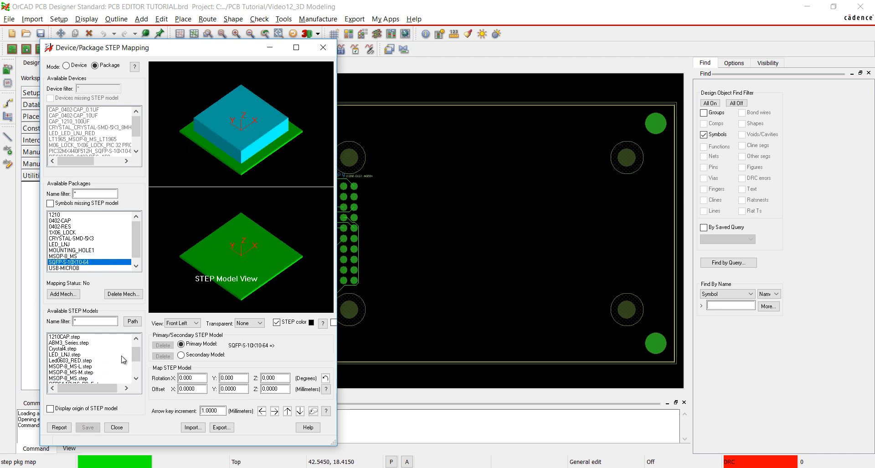
click(84, 361)
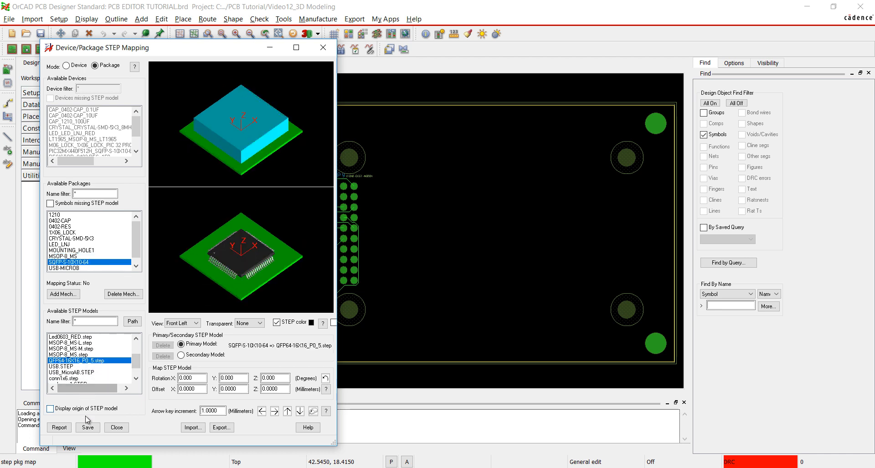
click(66, 268)
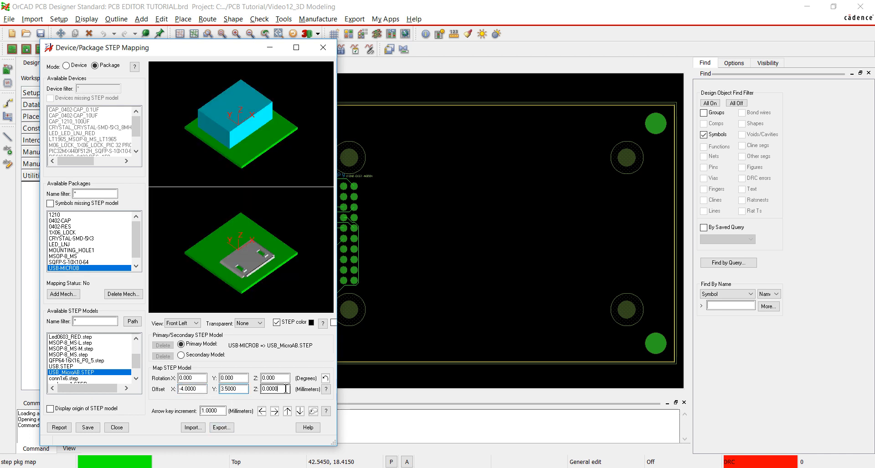
Step: Enter Z offset 2.25 and save XTEND-DIGI-MODEM mapped to xtend_digi_modem.step
text(2.2500)
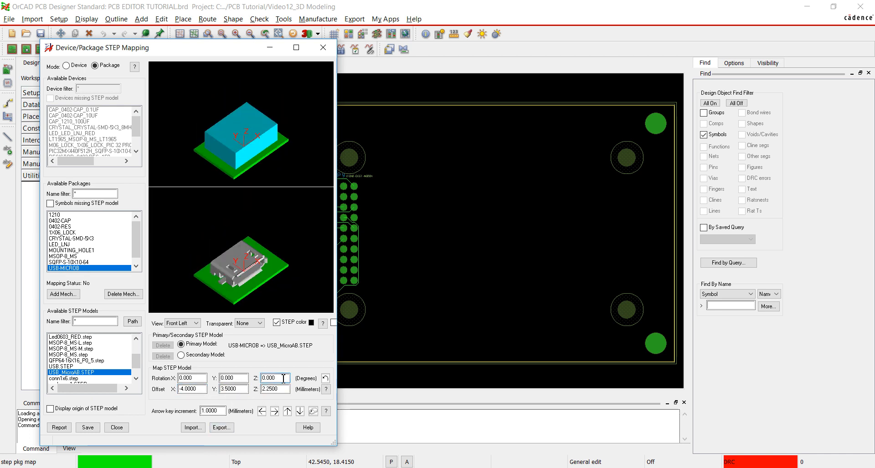
click(70, 268)
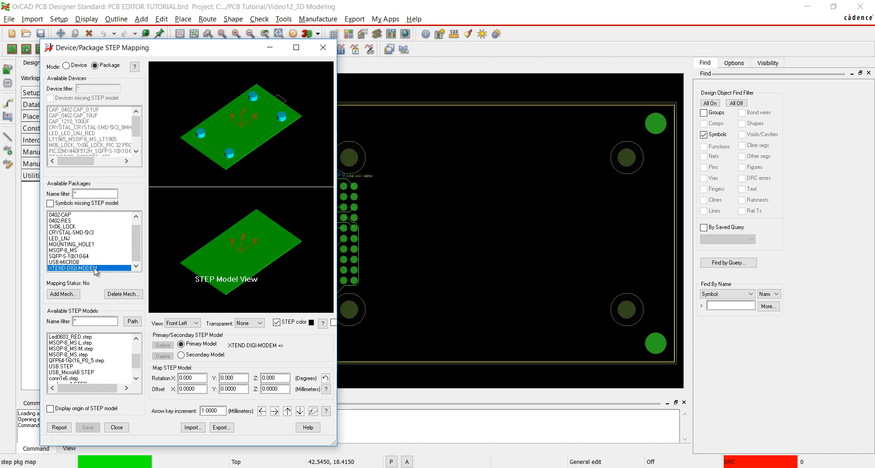
click(73, 379)
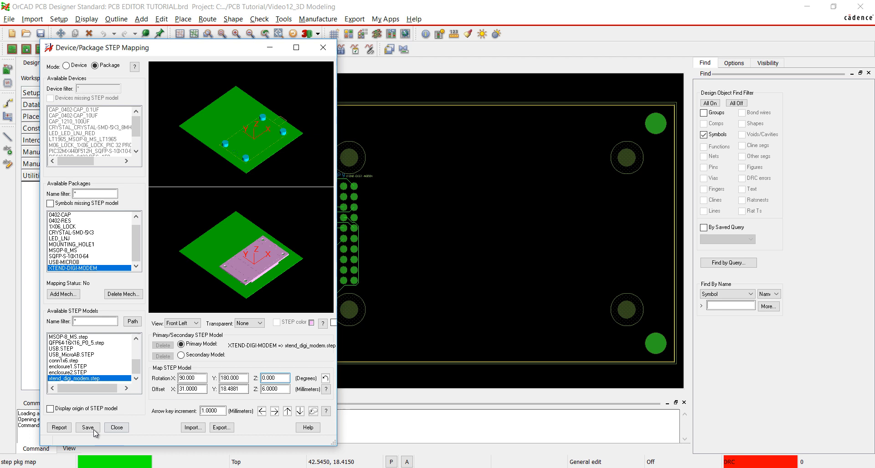
click(82, 378)
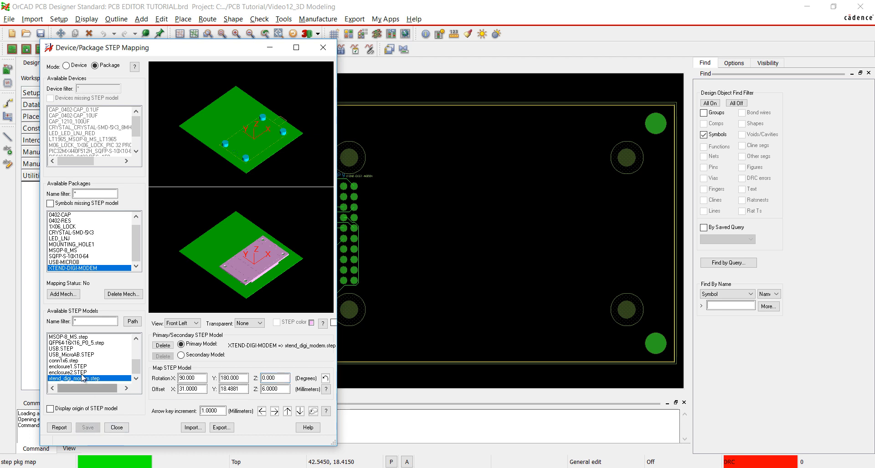
Step: Add a new mechanical symbol named MECHANICAL_USB
click(63, 293)
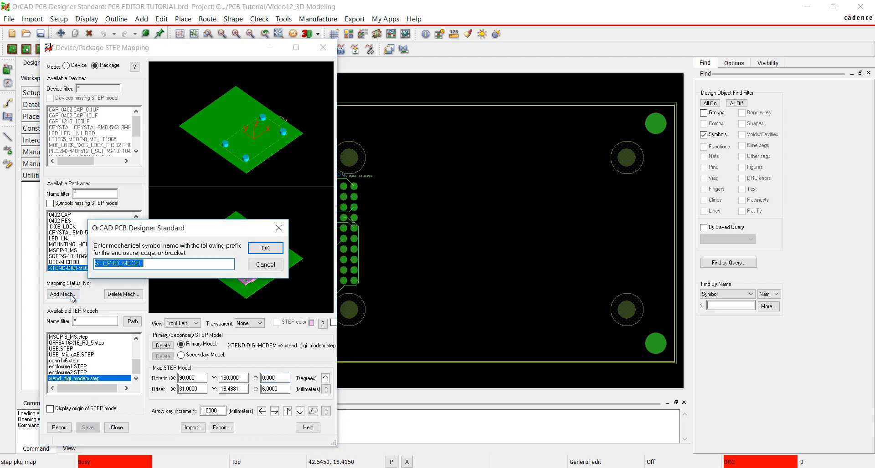
text(MECHANICAL_USB)
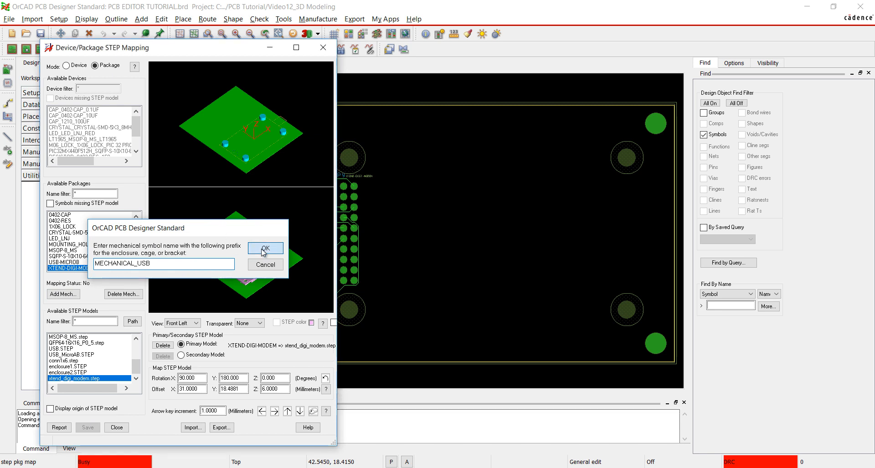
click(265, 248)
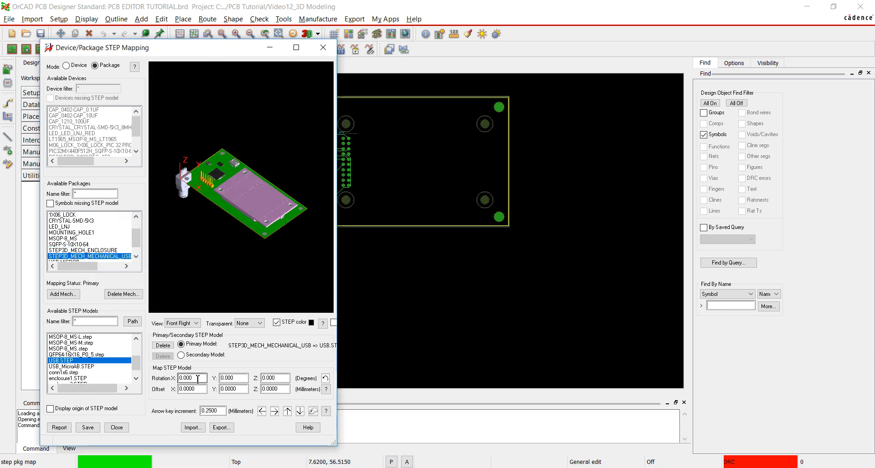
Step: Rotate USB.STEP 90°, set its offsets, verify from top and right views, and save
text(90)
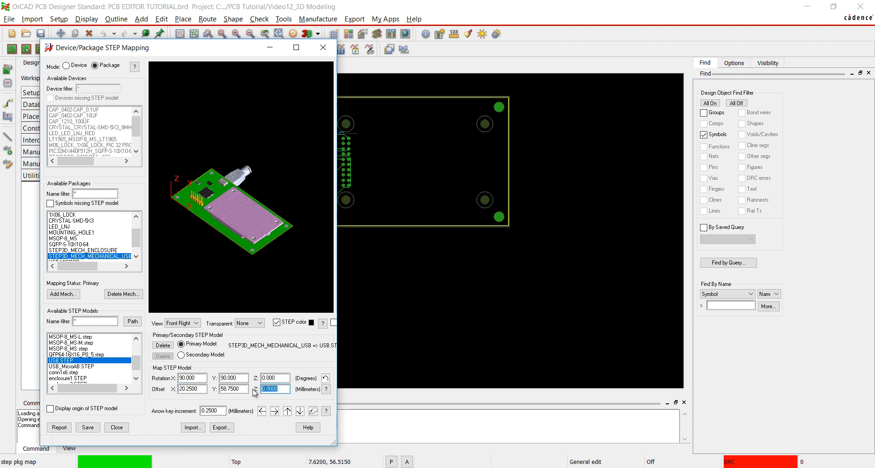
text(5.2500)
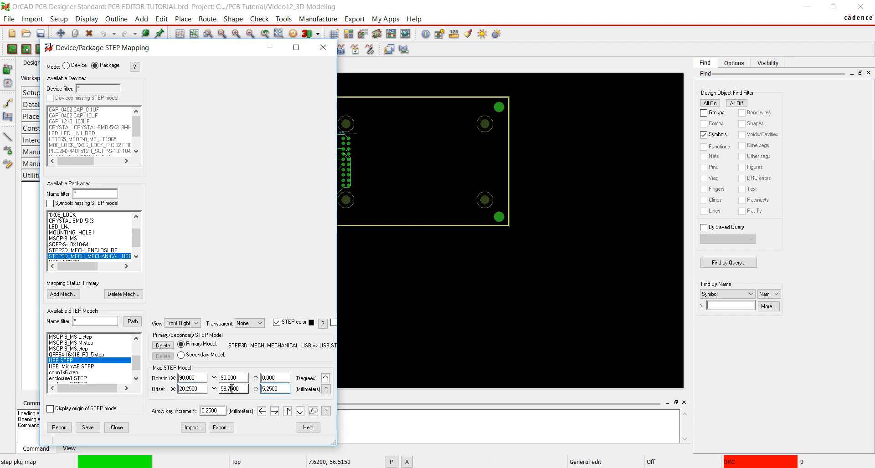
click(195, 322)
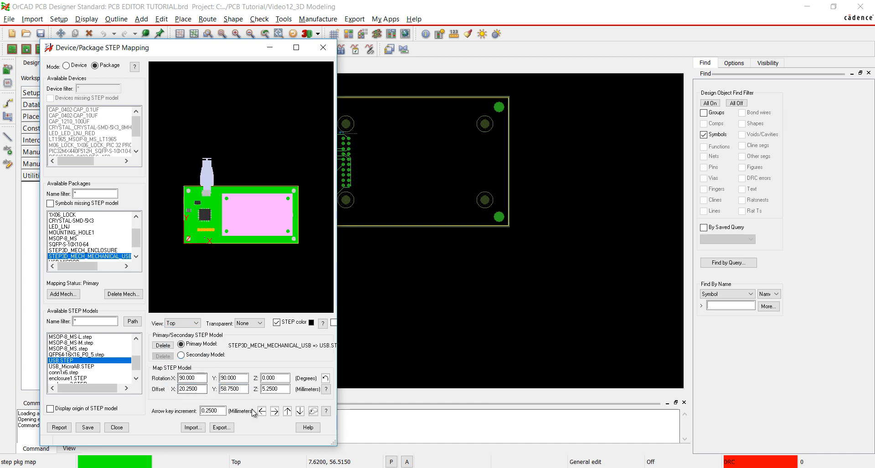
click(262, 412)
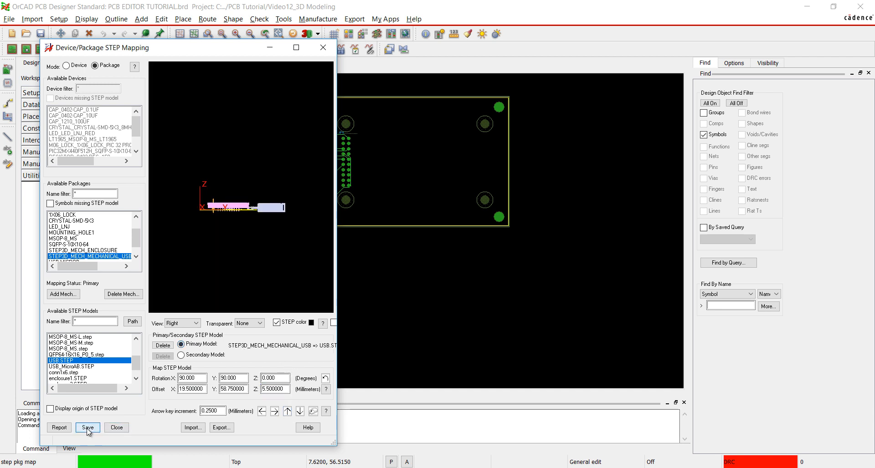
click(86, 251)
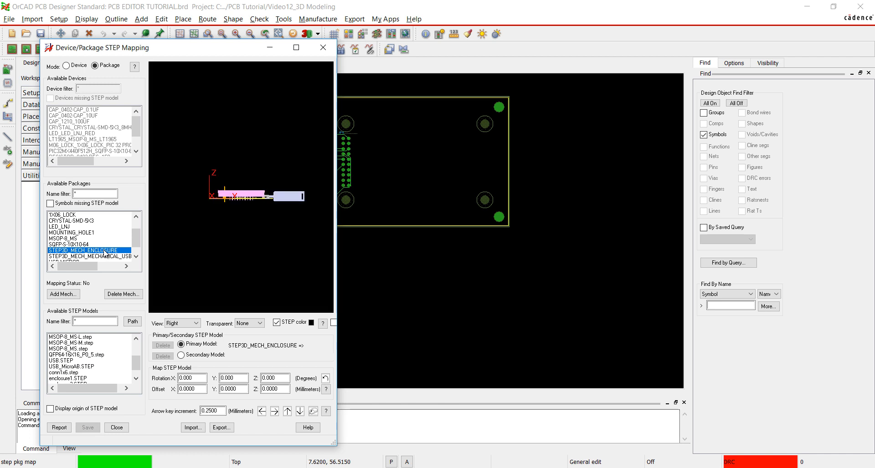
Step: Assign enclosure1.STEP to the enclosure symbol with Rotation X 90 and Y offset 25, then leave for 3D
click(63, 378)
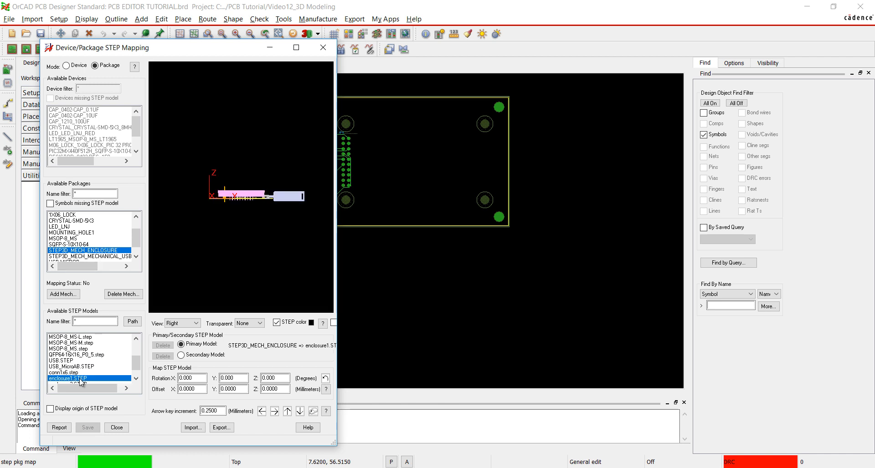
text(90.000)
text(50.5)
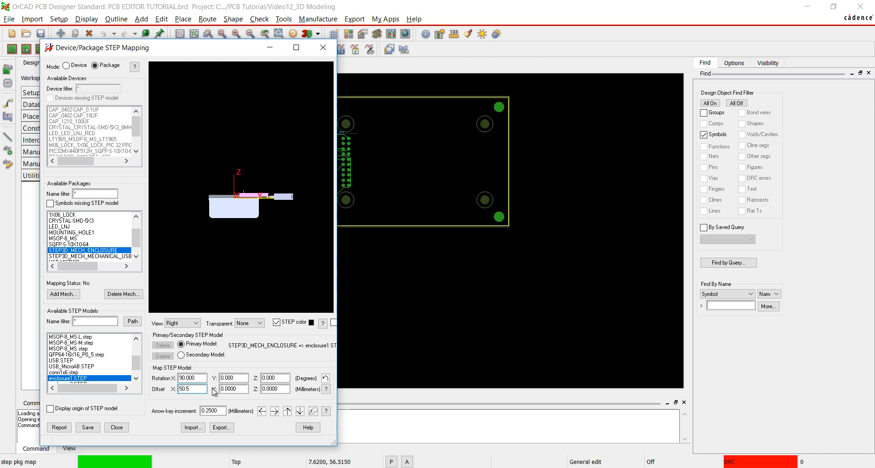
text(25)
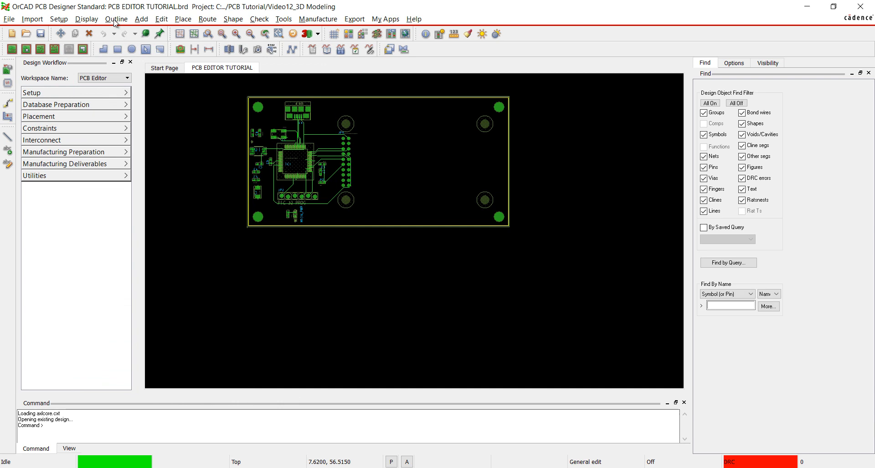
click(305, 34)
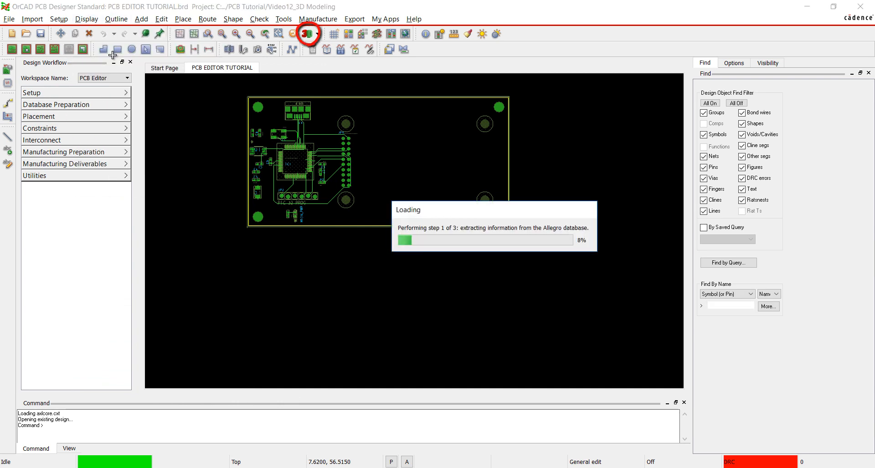
Step: Hide the enclosure symbol and the top solder mask layer to inspect the board
click(306, 34)
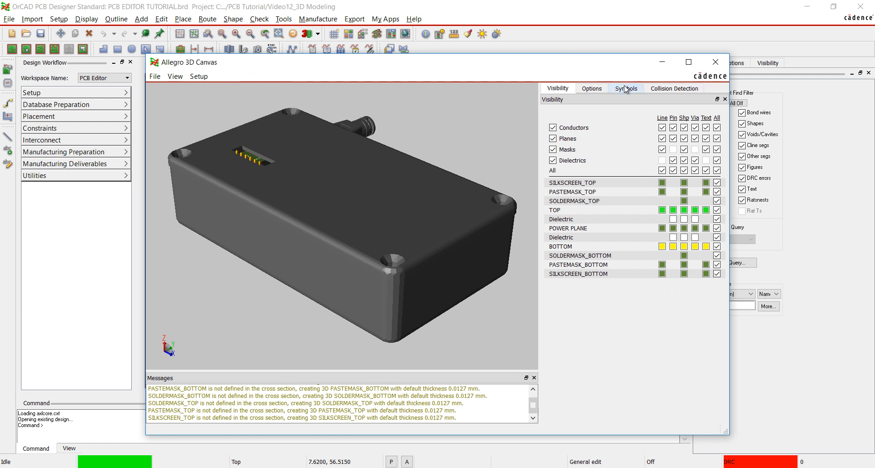
click(625, 88)
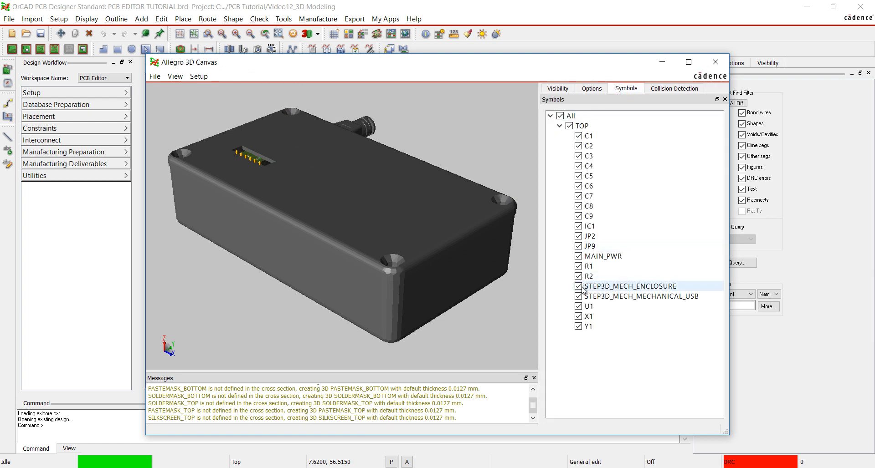
click(577, 286)
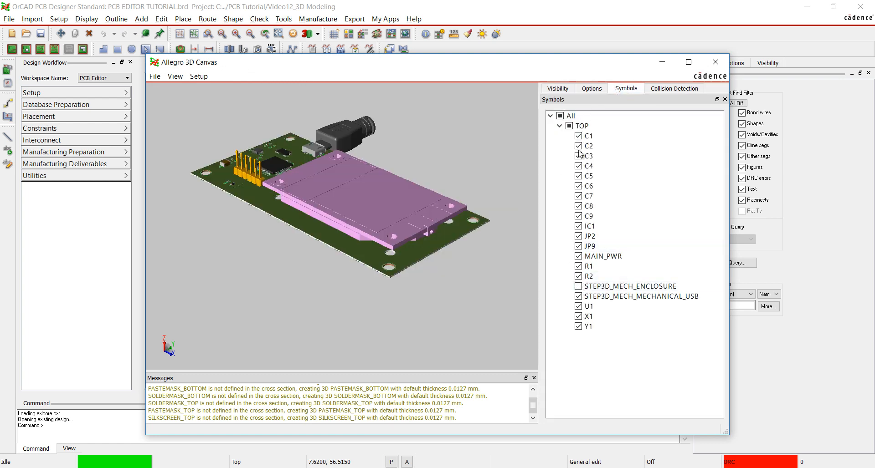
click(556, 88)
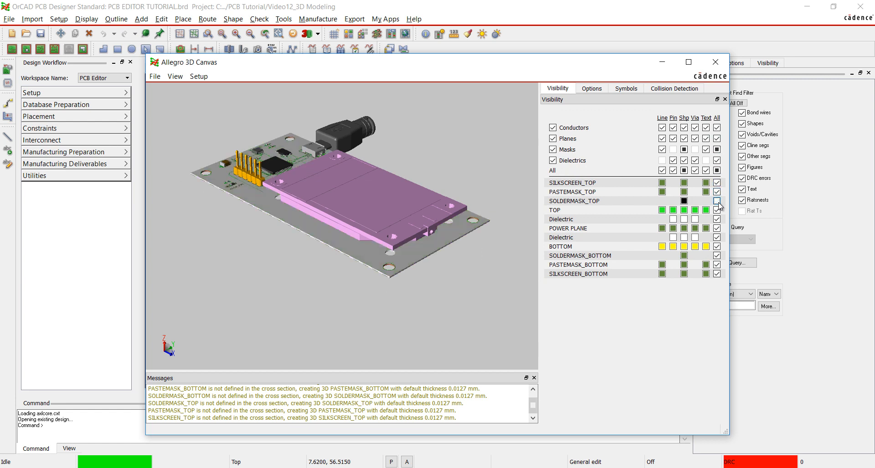
Step: Restore the top solder mask and show the enclosure around the board again
click(625, 88)
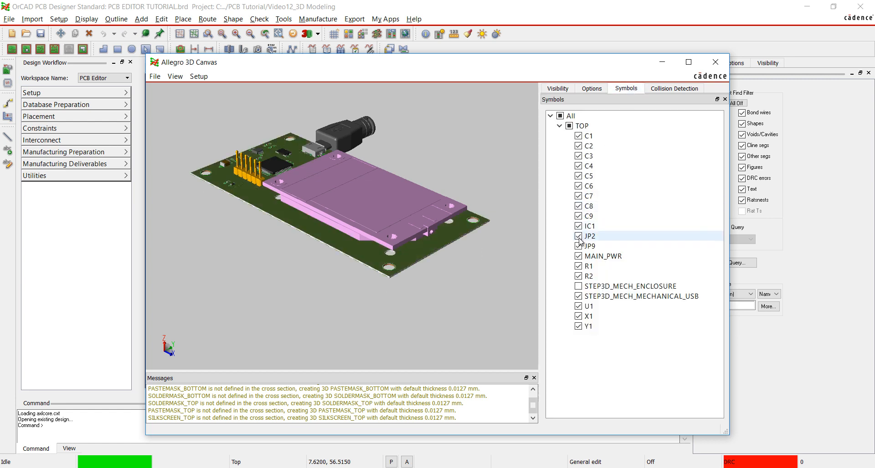
click(589, 246)
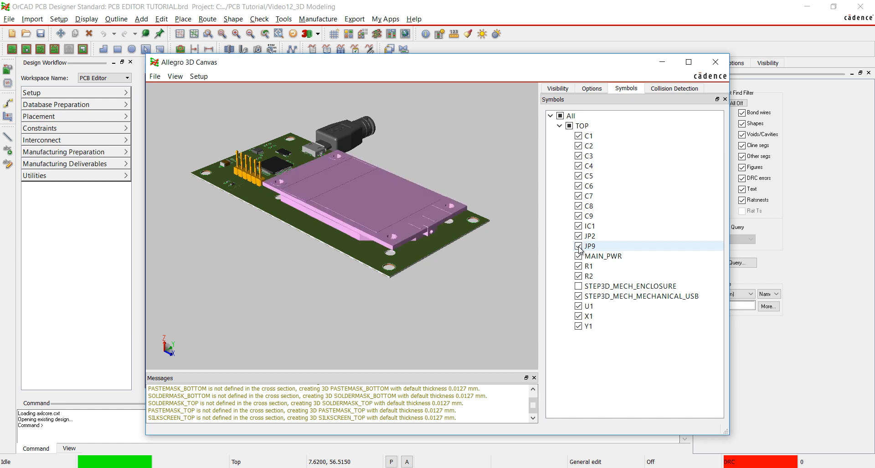
click(578, 286)
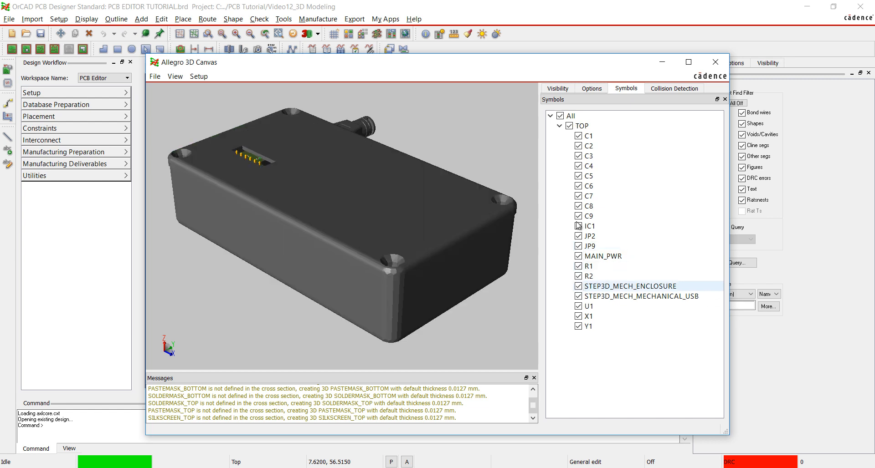
Step: Calculate collisions in Collision Detection and switch the camera to isometric view
click(674, 88)
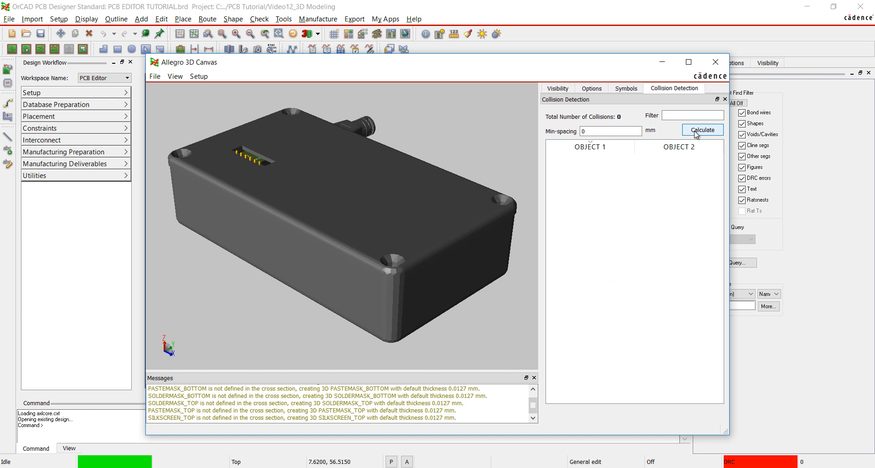
click(702, 129)
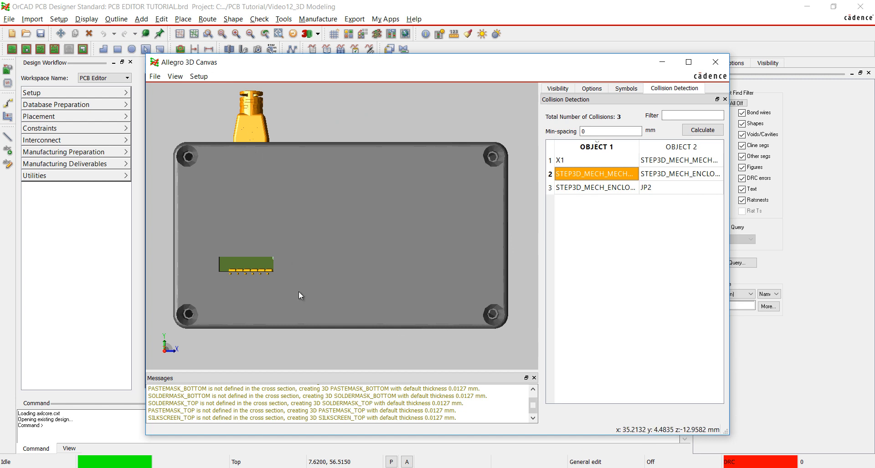
click(175, 77)
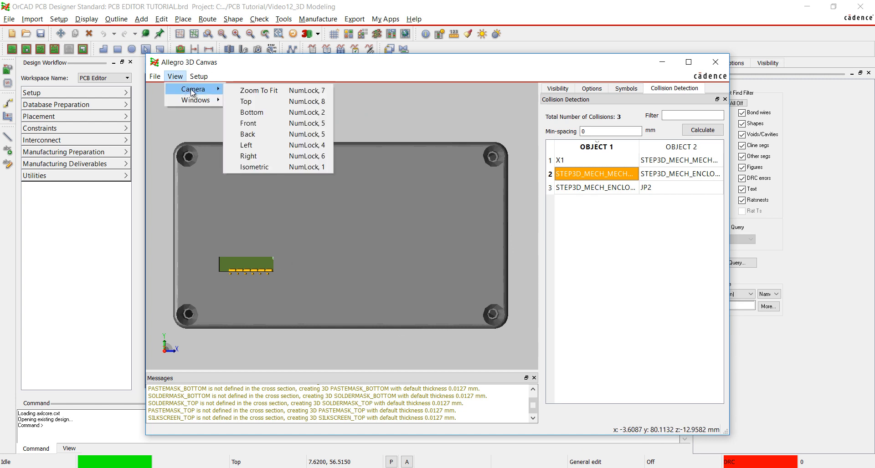
click(255, 167)
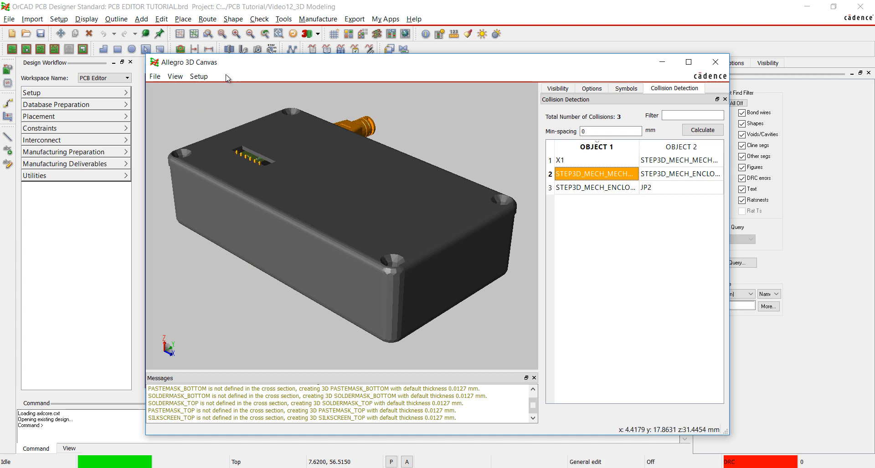
Step: In 3D Preferences, enable the cutting plane and shift its offset through the enclosure
click(199, 76)
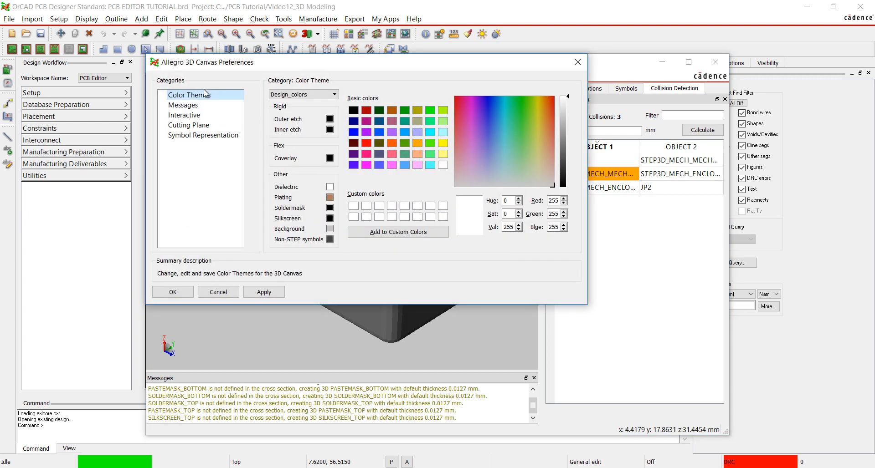
click(184, 105)
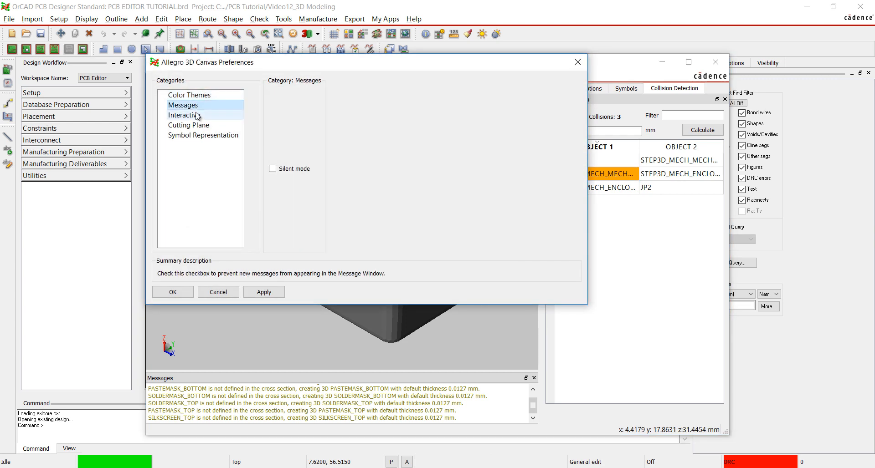
click(185, 115)
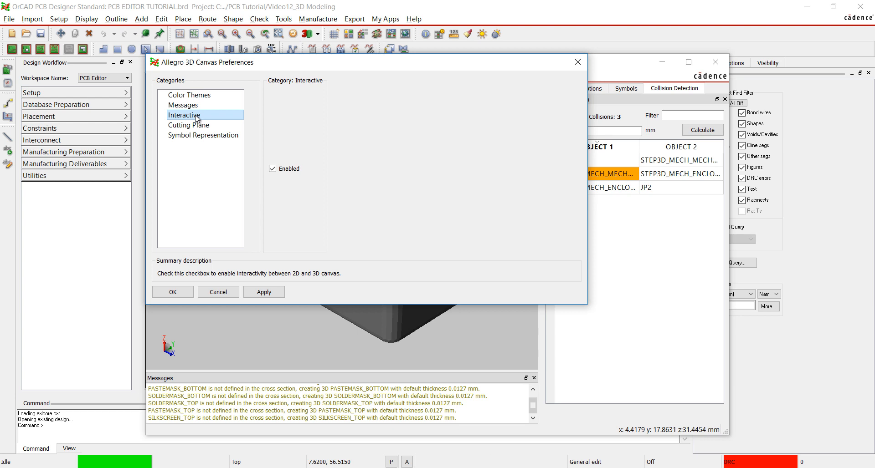
click(189, 125)
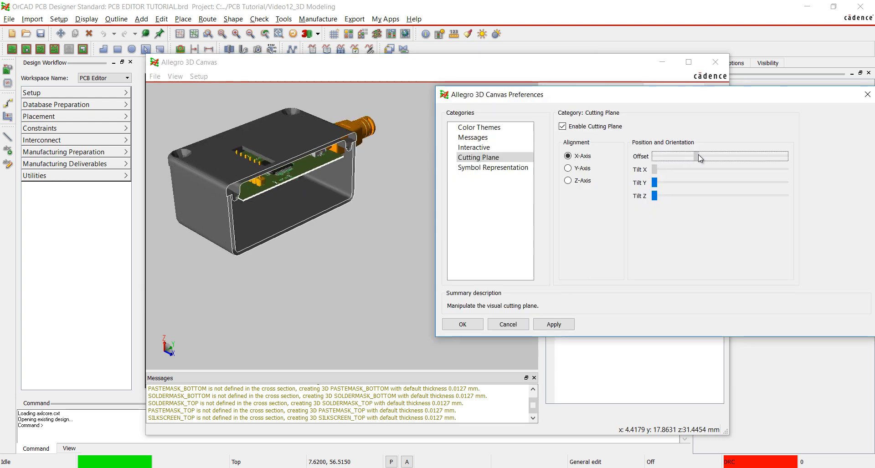
drag(698, 155, 675, 155)
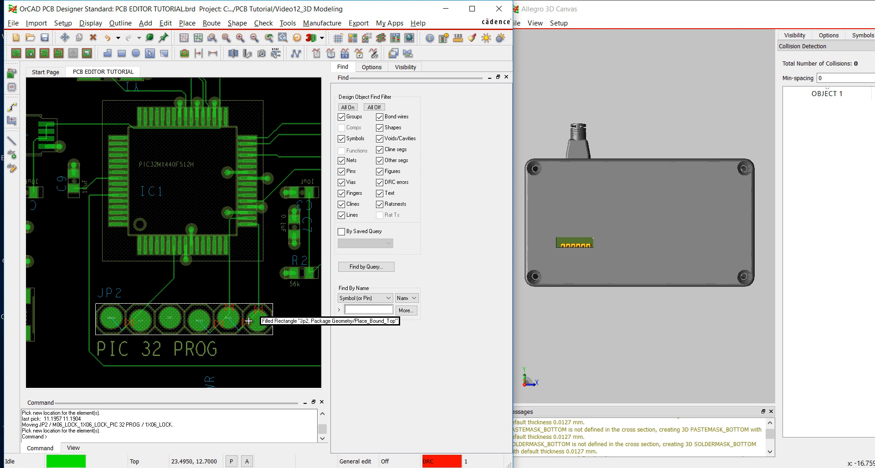
mouse_move(217, 326)
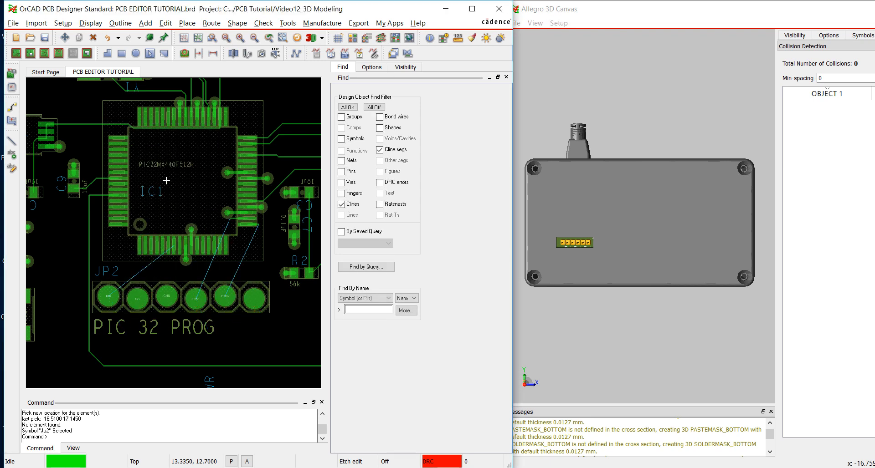
mouse_move(24, 115)
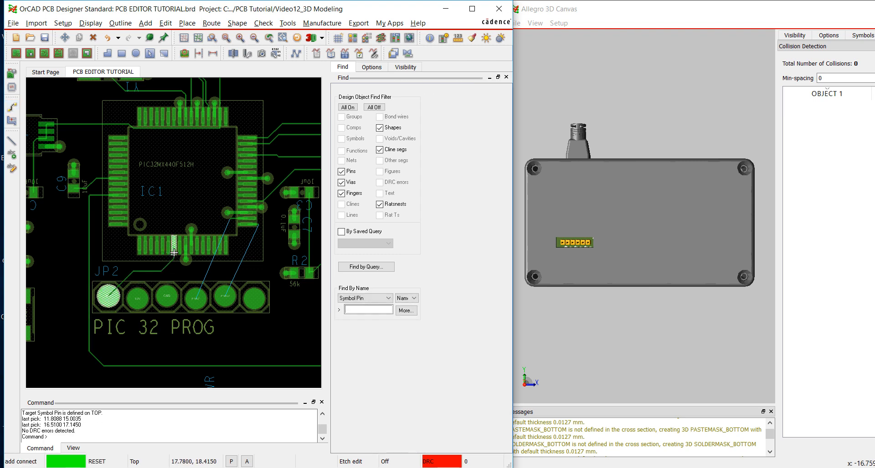
Step: Route a connection to the relocated JP2 header
click(223, 295)
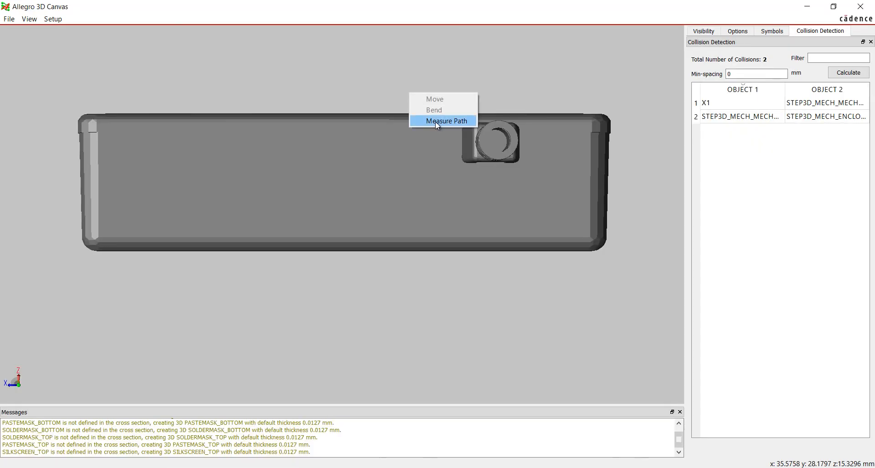
Step: Start a Measure Path distance measurement on the enclosure model
click(446, 121)
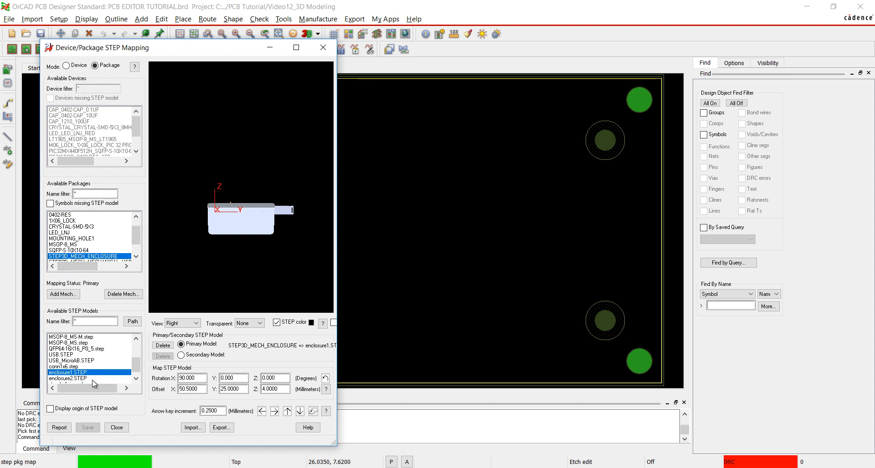
Step: Remap STEP3D_MECH_ENCLOSURE to enclosure2.STEP and save the new mapping
click(68, 378)
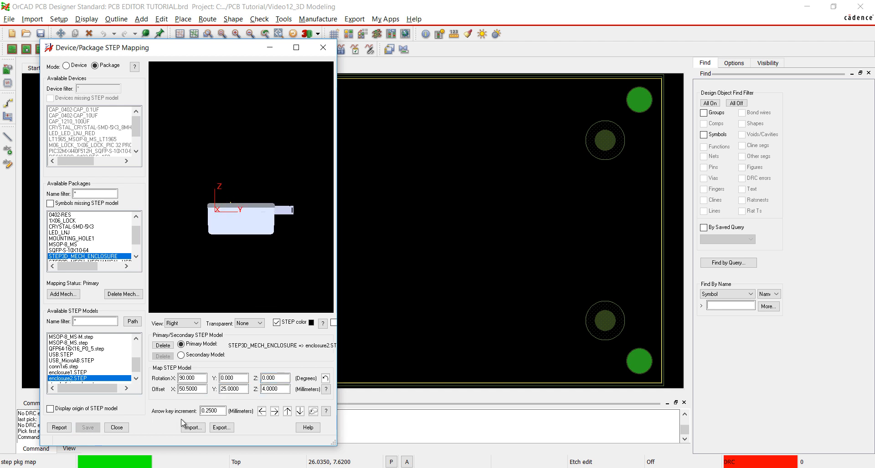
click(116, 427)
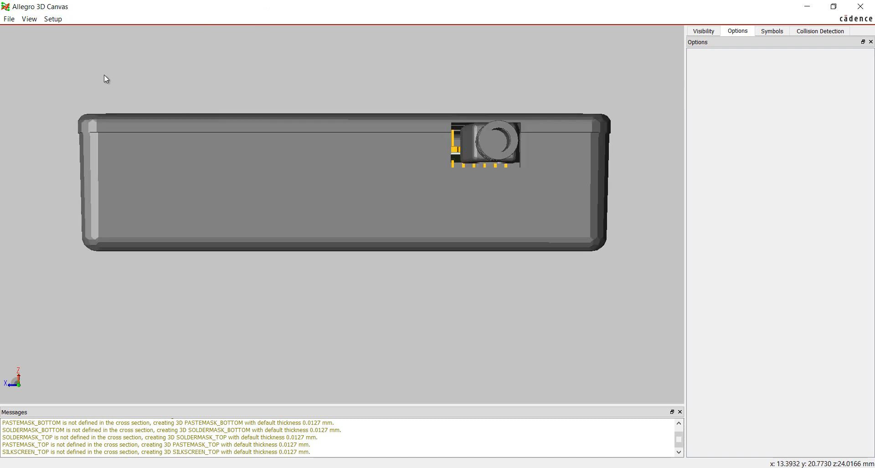
click(820, 31)
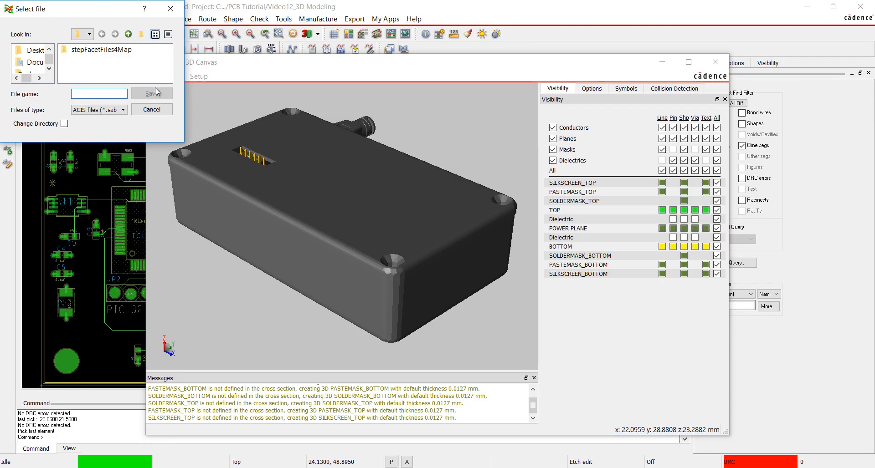
Step: Export the board and enclosure as a PDF 3D (*.pdf) file with the default name
click(120, 110)
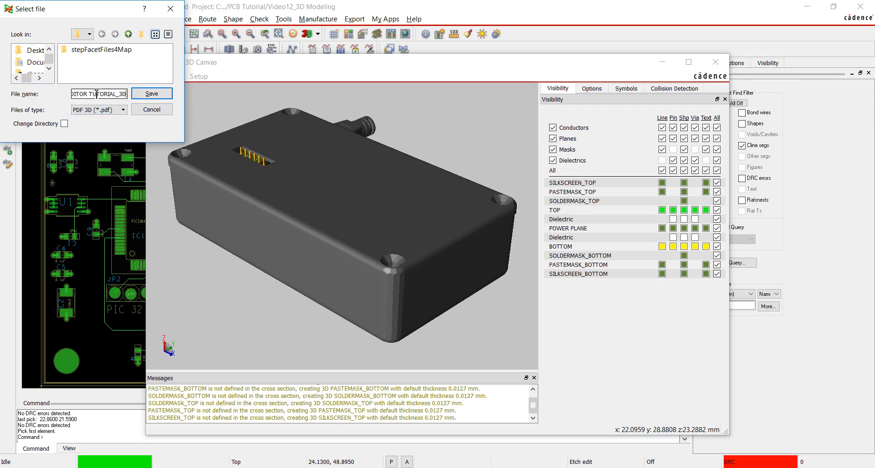
click(152, 93)
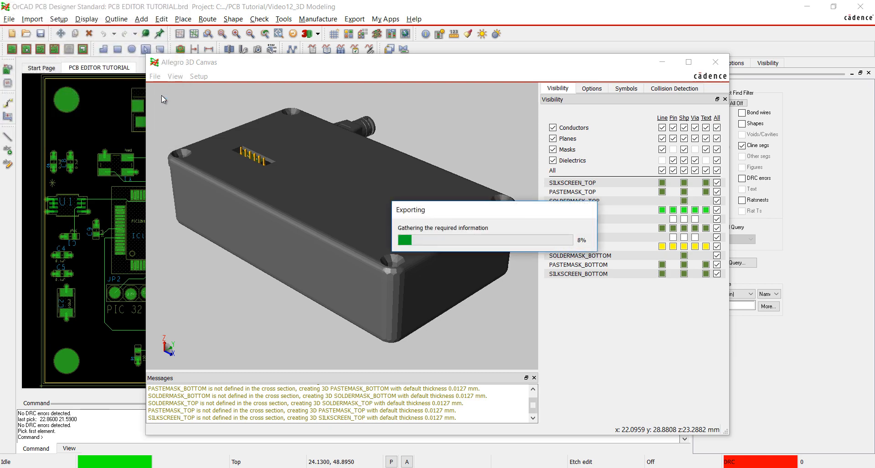